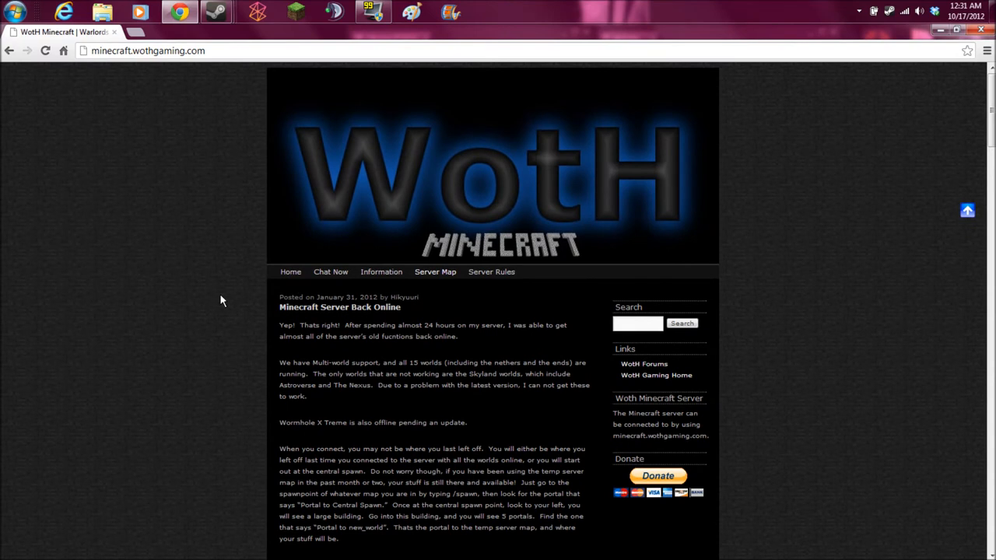
{"action": "mouse_move", "coordinate": [224, 290]}
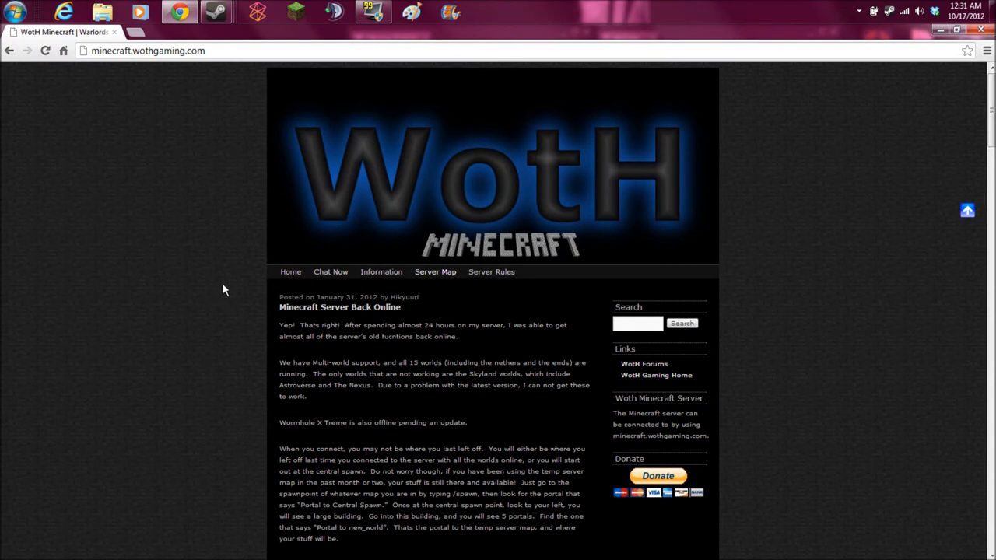
{"action": "mouse_move", "coordinate": [227, 293]}
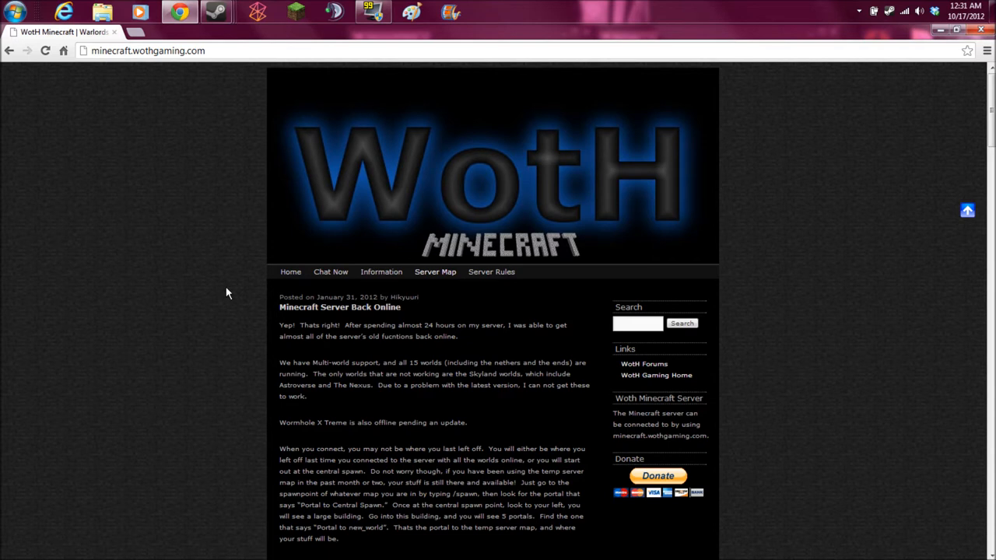
{"action": "mouse_move", "coordinate": [759, 223]}
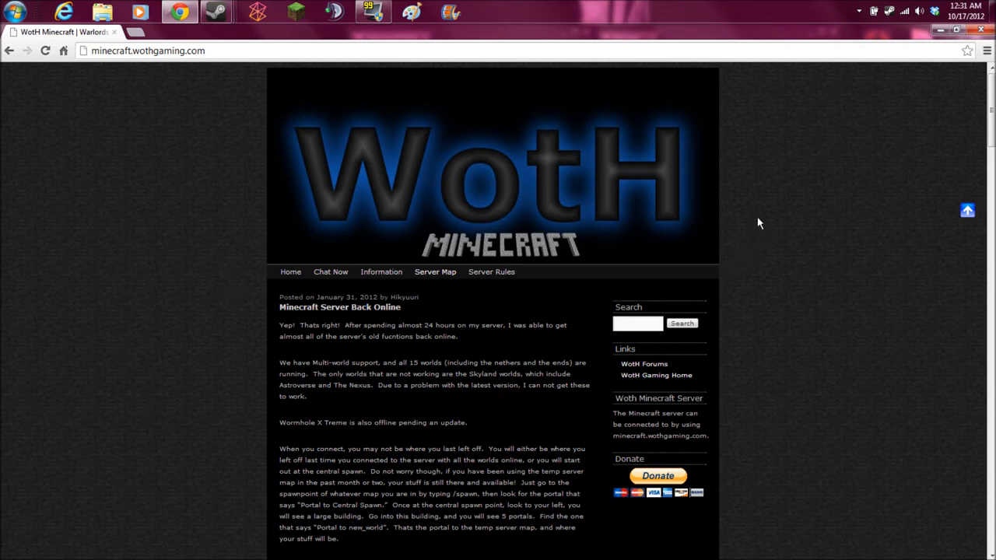
{"action": "mouse_move", "coordinate": [137, 129]}
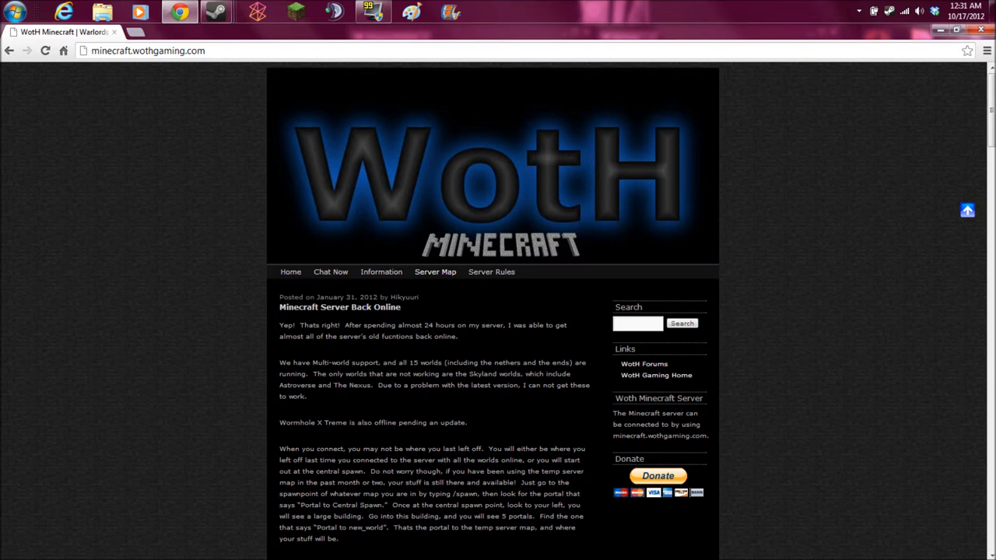
{"action": "mouse_move", "coordinate": [189, 218]}
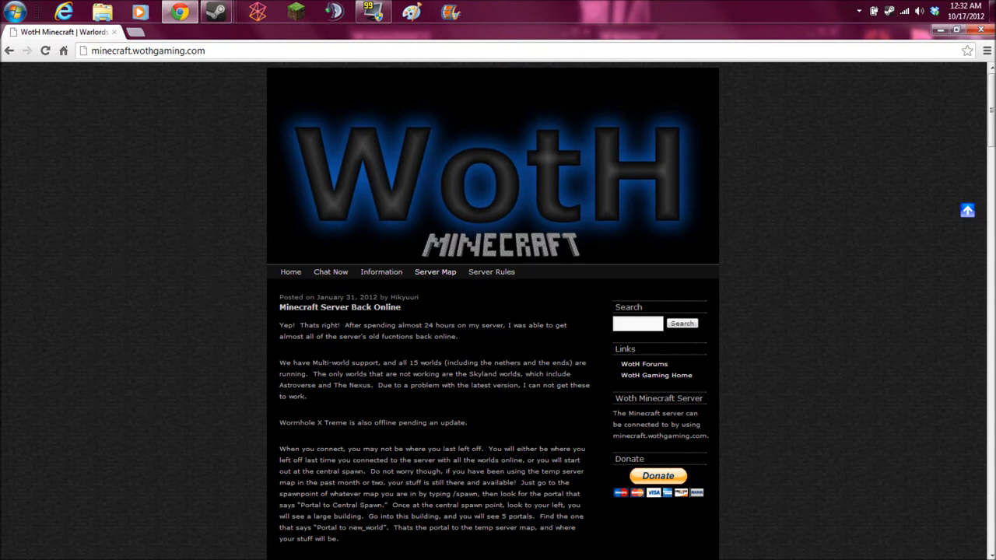
{"action": "mouse_move", "coordinate": [435, 272]}
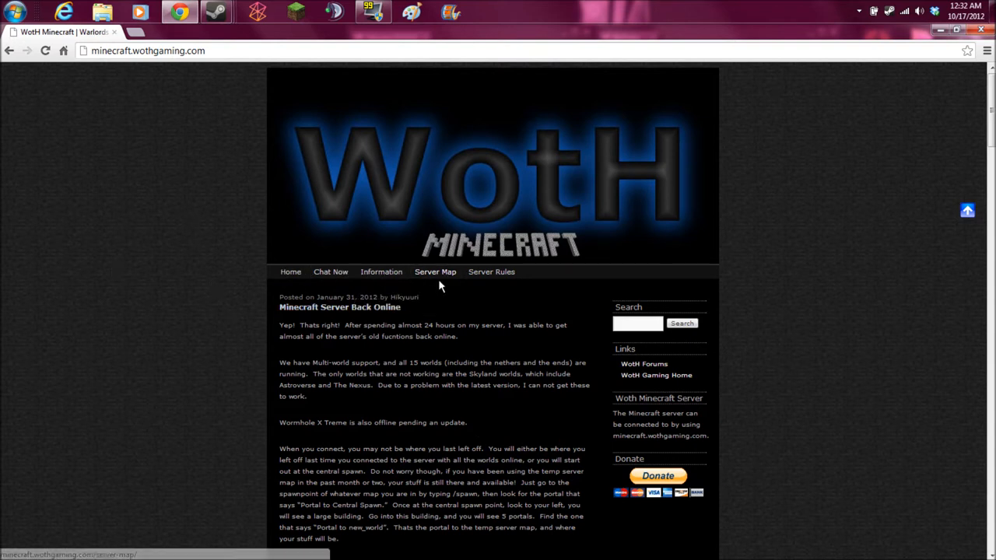
- Open the server map and pan across the ocean to the spawn's creeper statue and domed building
{"action": "left_click", "coordinate": [435, 271]}
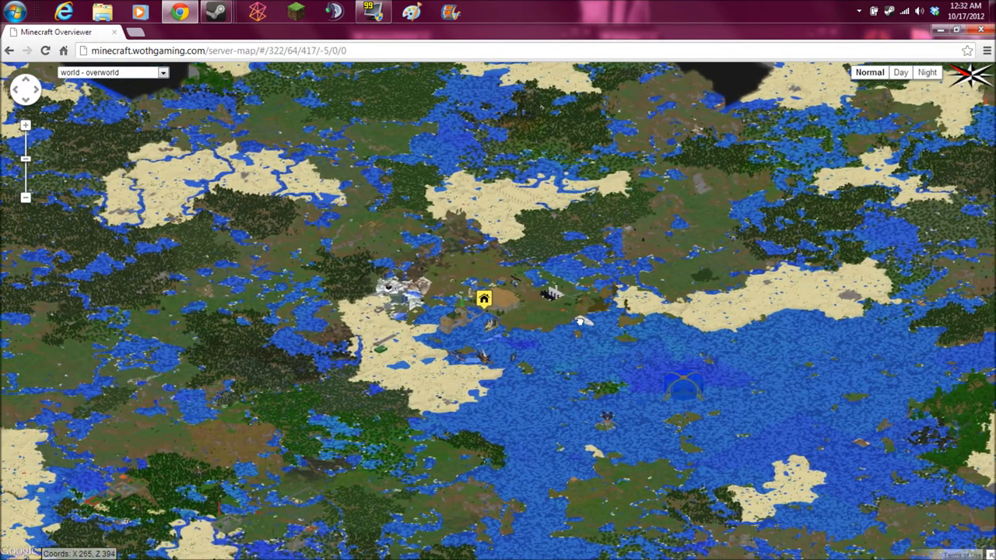
{"action": "left_click_drag", "start_coordinate": [484, 298], "coordinate": [358, 208]}
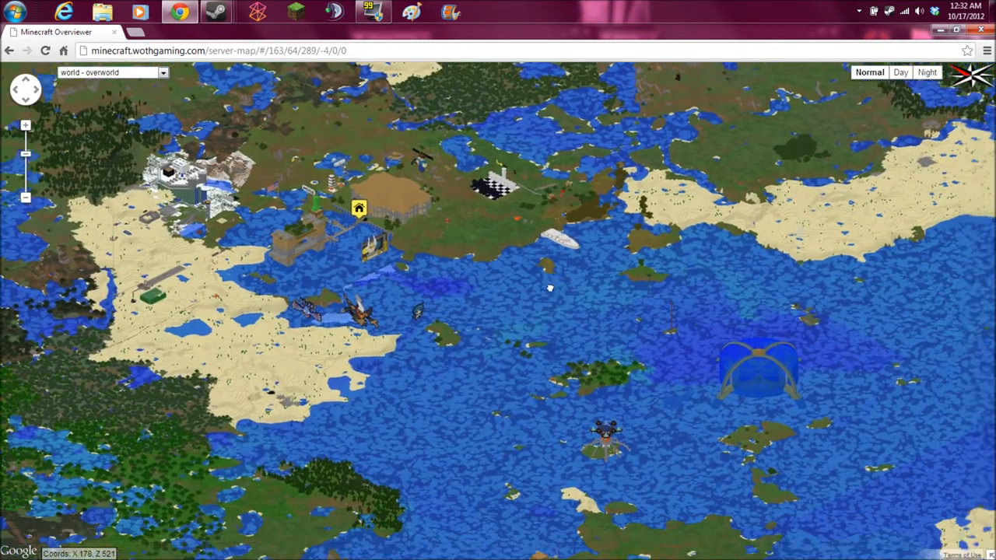
{"action": "left_click_drag", "start_coordinate": [551, 289], "coordinate": [599, 322]}
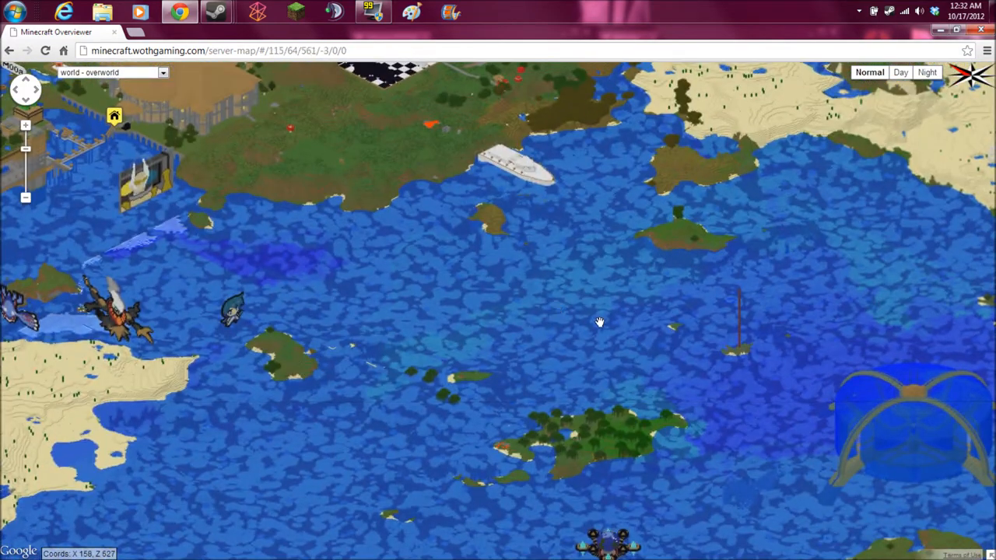
{"action": "left_click_drag", "start_coordinate": [599, 321], "coordinate": [673, 358]}
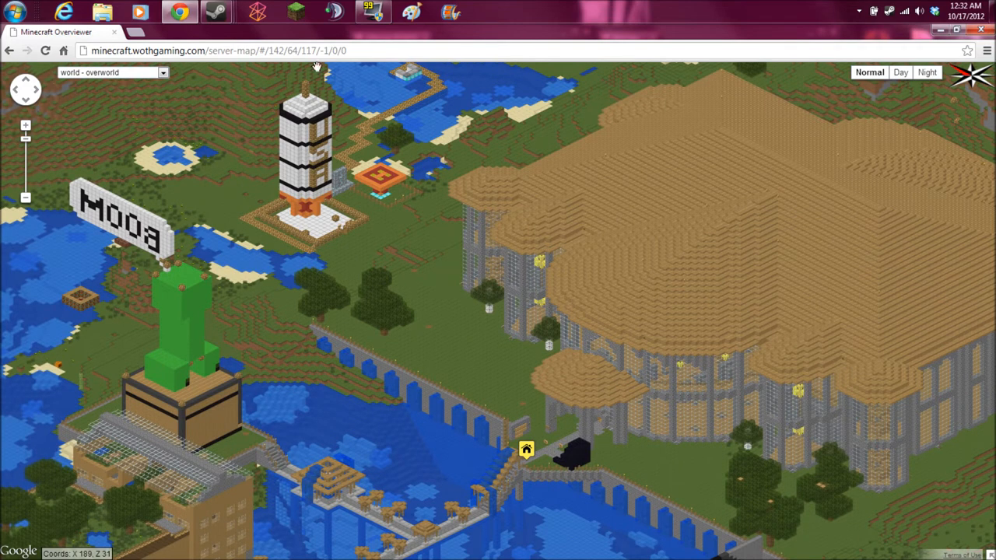
{"action": "mouse_move", "coordinate": [301, 65]}
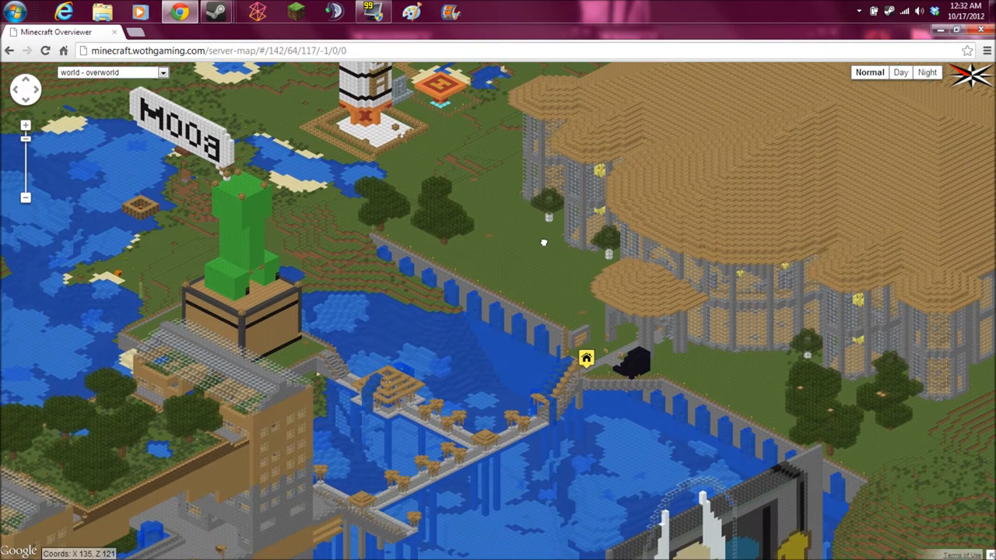
{"action": "left_click_drag", "start_coordinate": [544, 242], "coordinate": [404, 280]}
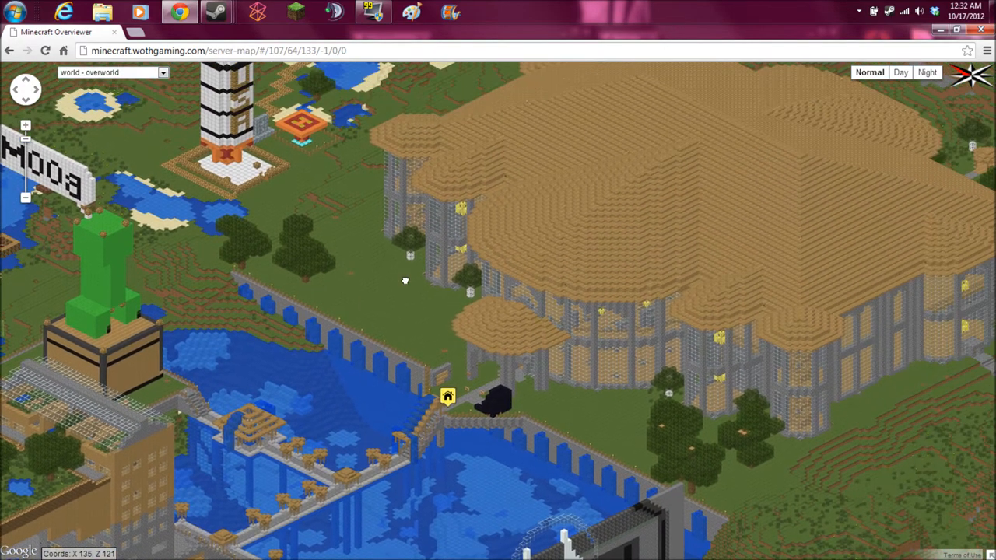
{"action": "left_click_drag", "start_coordinate": [405, 281], "coordinate": [879, 101]}
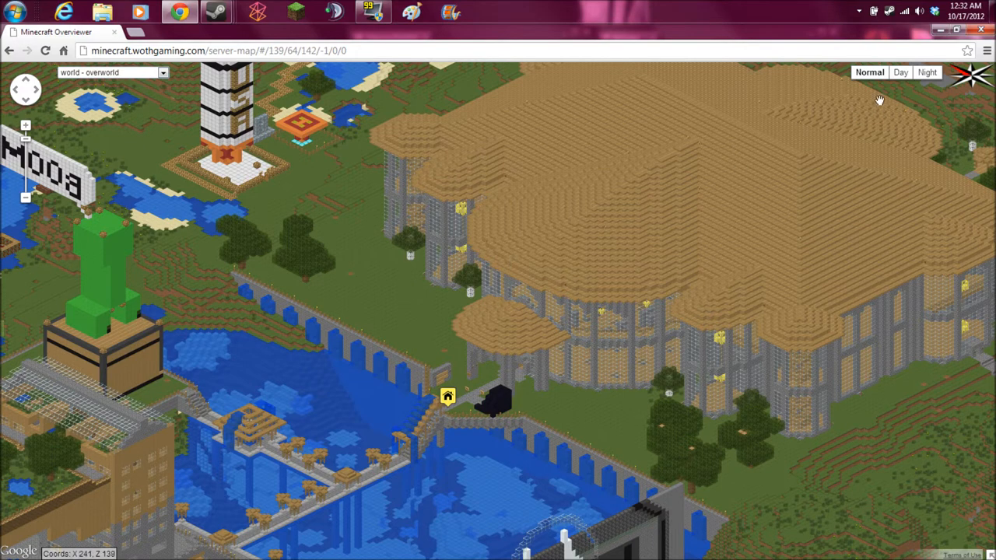
- Switch to night lighting and pan along the bridge wall beside the spawn marker
{"action": "left_click", "coordinate": [926, 72]}
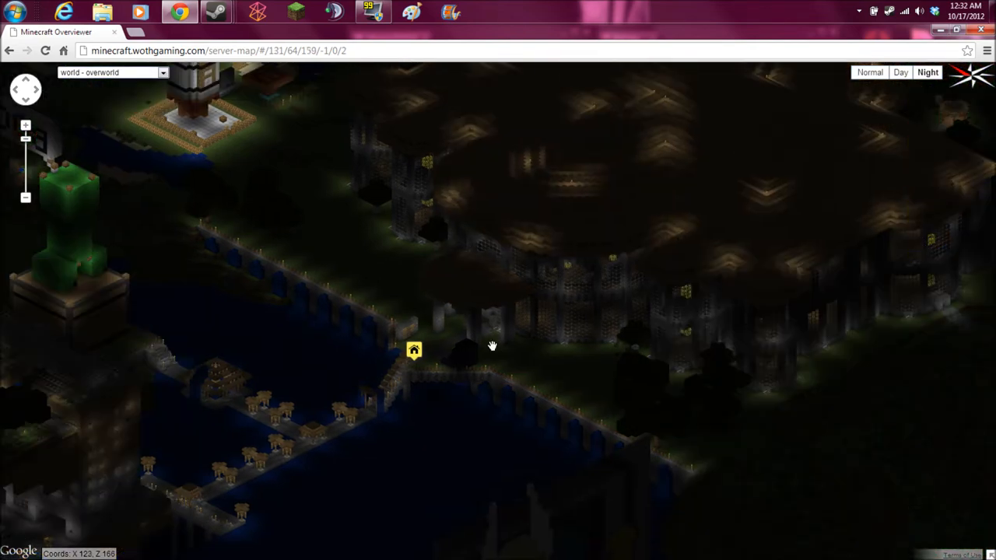
{"action": "left_click_drag", "start_coordinate": [491, 346], "coordinate": [516, 335]}
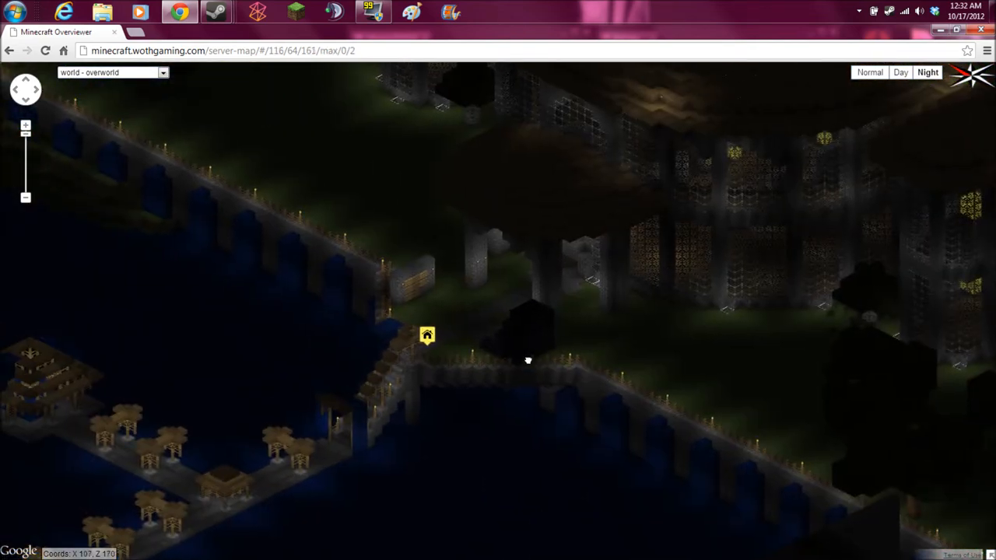
{"action": "left_click_drag", "start_coordinate": [529, 360], "coordinate": [490, 260]}
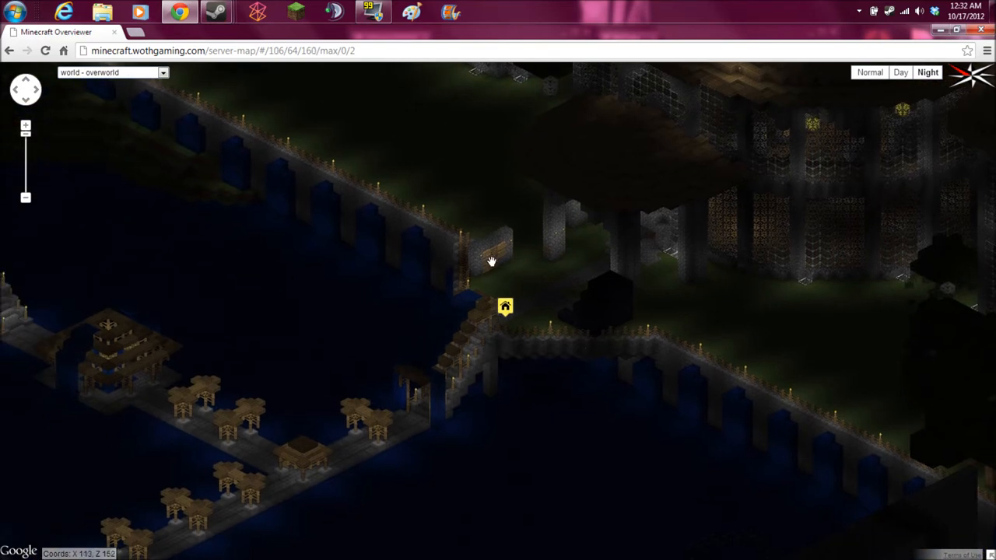
{"action": "left_click_drag", "start_coordinate": [490, 261], "coordinate": [593, 305]}
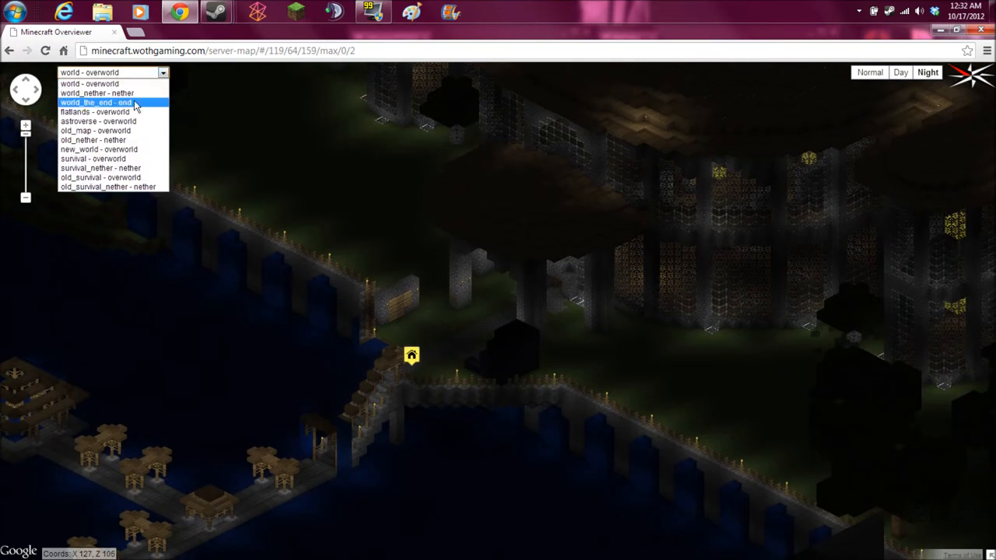
{"action": "mouse_move", "coordinate": [99, 177]}
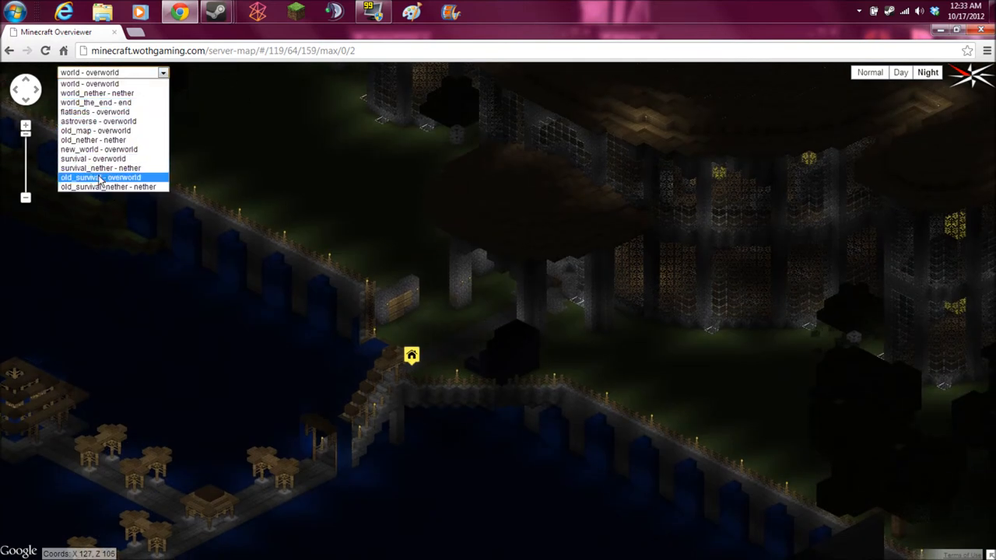
{"action": "mouse_move", "coordinate": [95, 93]}
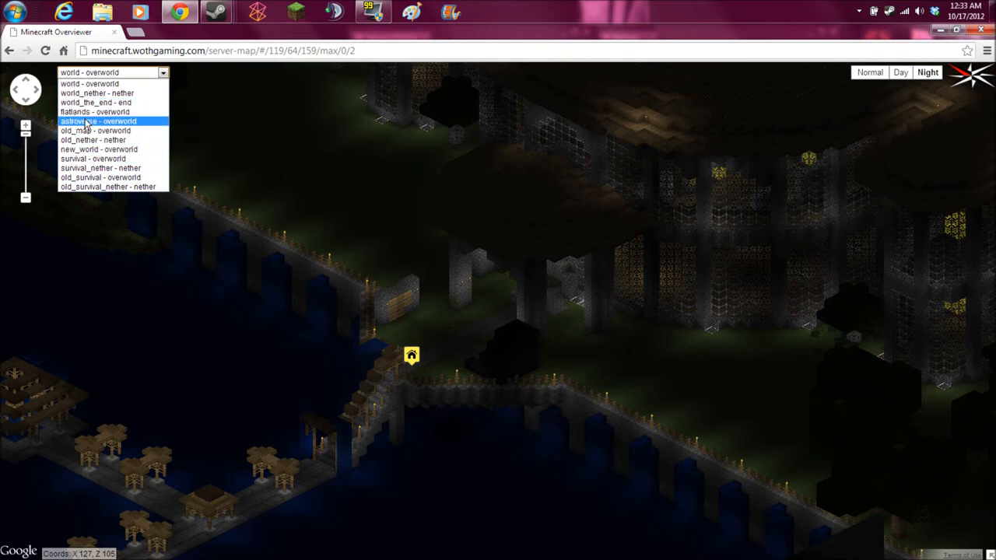
- Show astroverse - overworld, pan across its islands, then switch to flatlands - overworld
{"action": "left_click", "coordinate": [99, 120]}
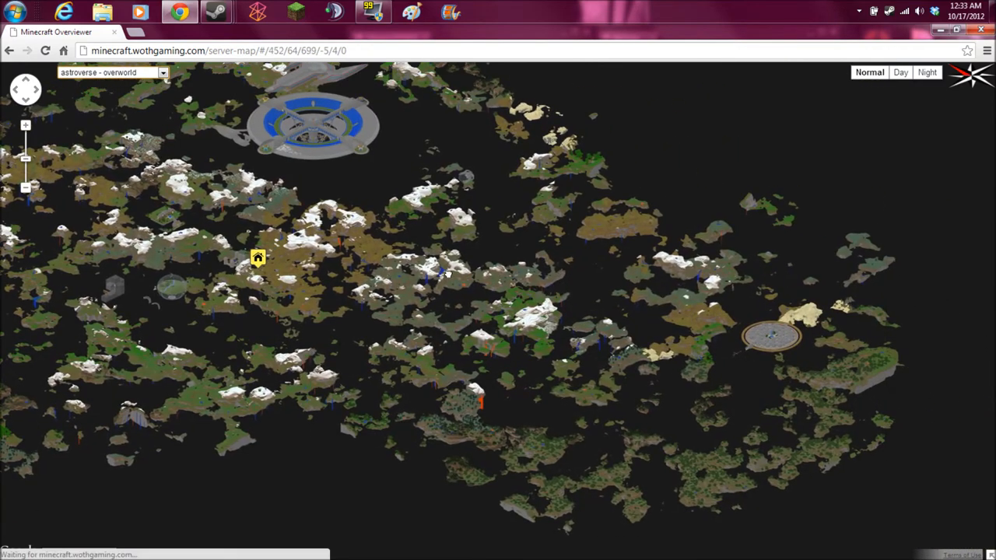
{"action": "left_click_drag", "start_coordinate": [258, 257], "coordinate": [463, 312]}
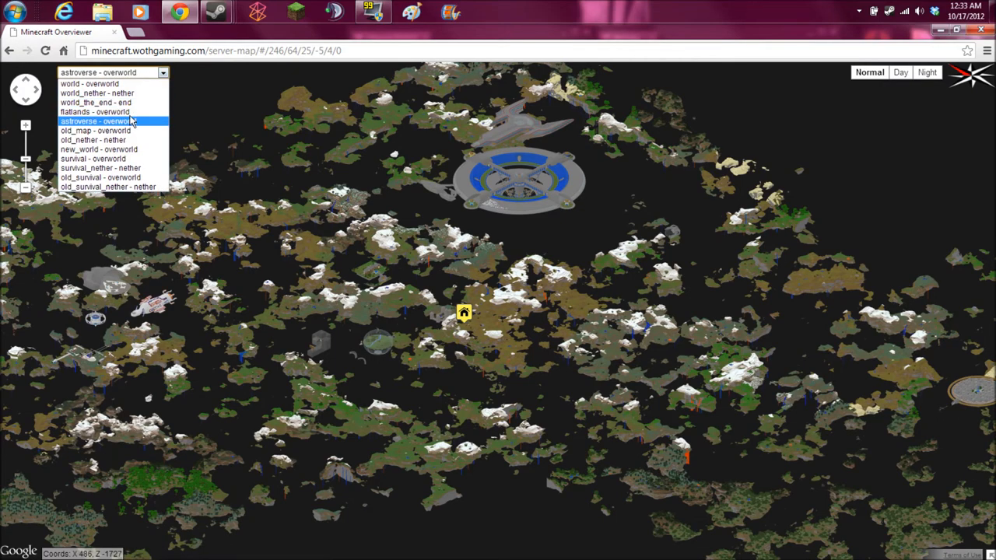
{"action": "left_click", "coordinate": [94, 111]}
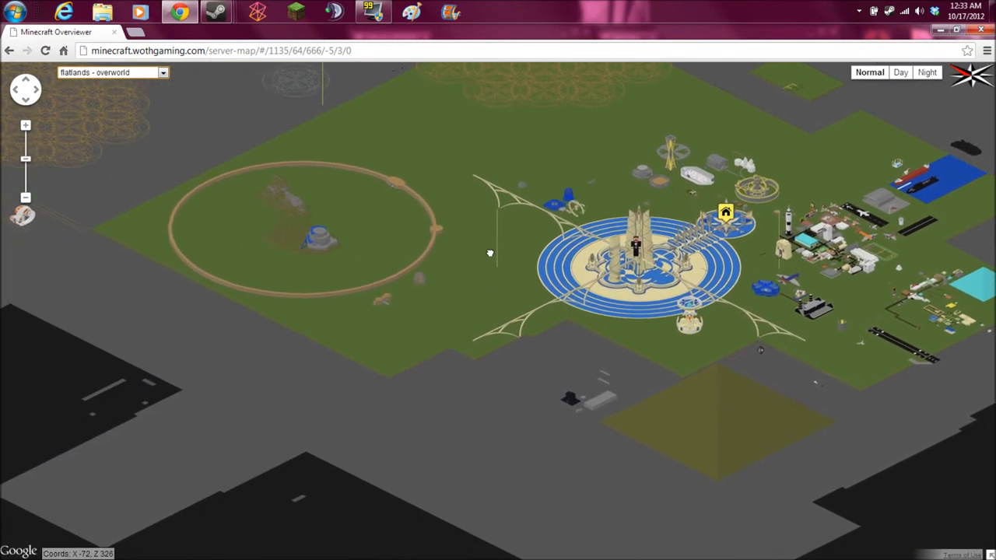
{"action": "left_click_drag", "start_coordinate": [490, 253], "coordinate": [308, 295]}
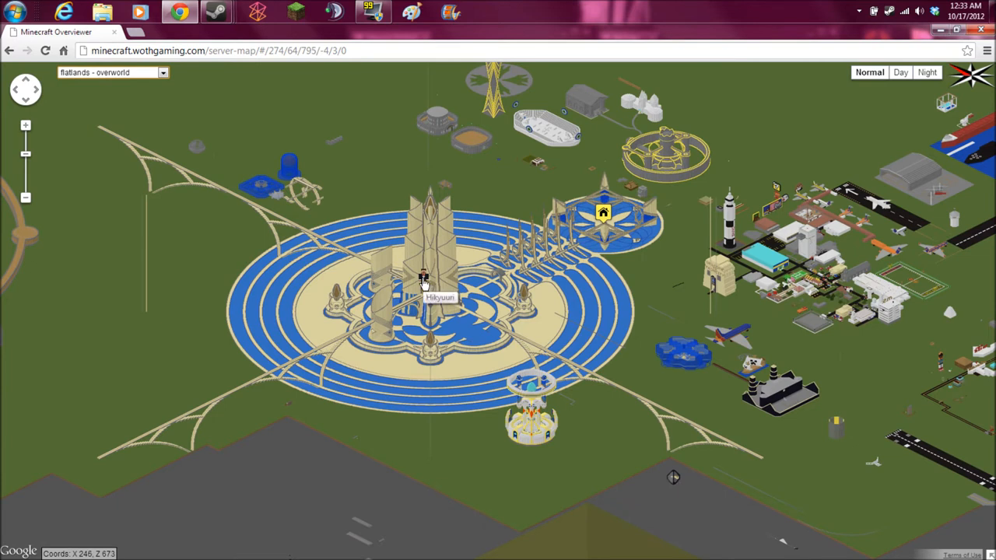
{"action": "left_click", "coordinate": [422, 276]}
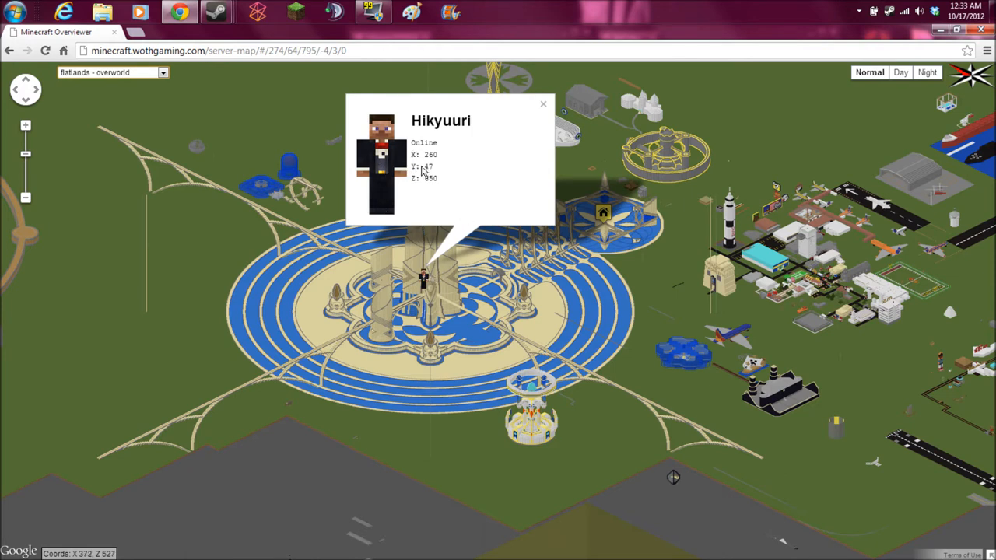
{"action": "left_click", "coordinate": [543, 103]}
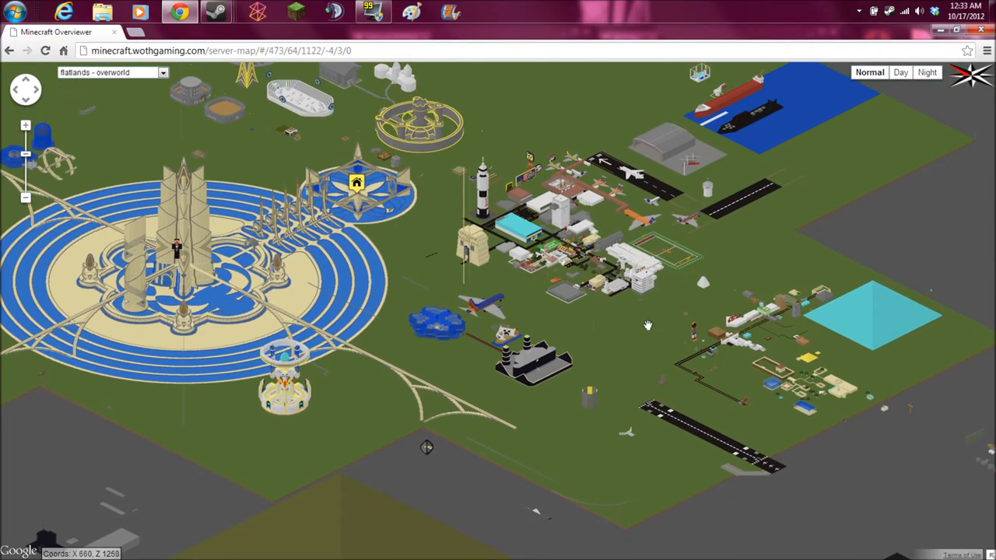
{"action": "mouse_move", "coordinate": [583, 228]}
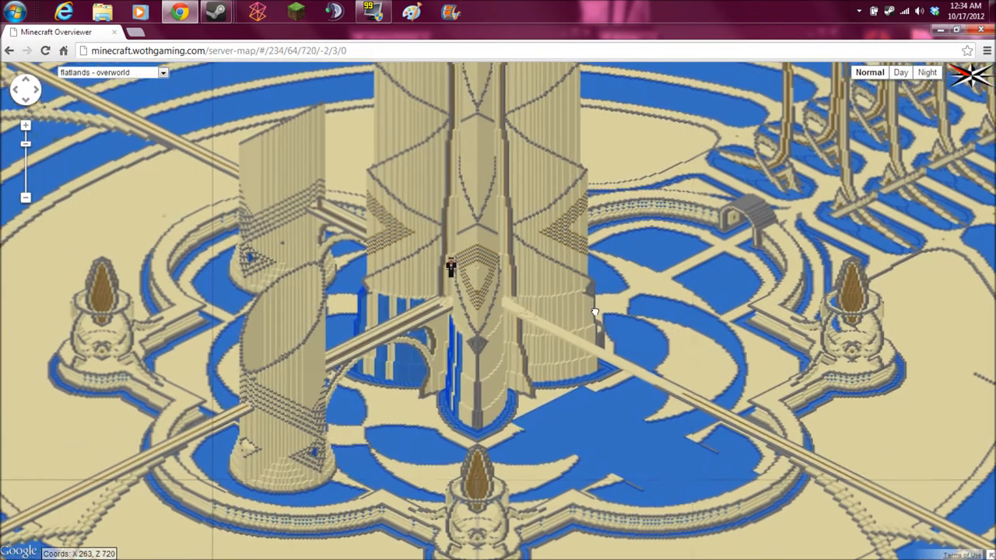
- Pan around the central tower close up to bring its neighbouring spires into view
{"action": "left_click_drag", "start_coordinate": [595, 315], "coordinate": [607, 249]}
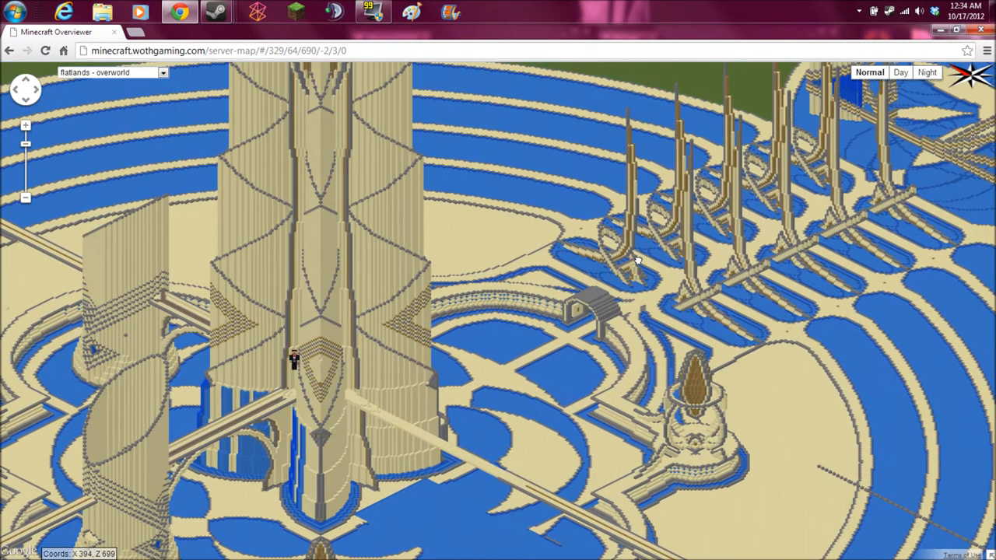
{"action": "left_click_drag", "start_coordinate": [638, 261], "coordinate": [568, 249]}
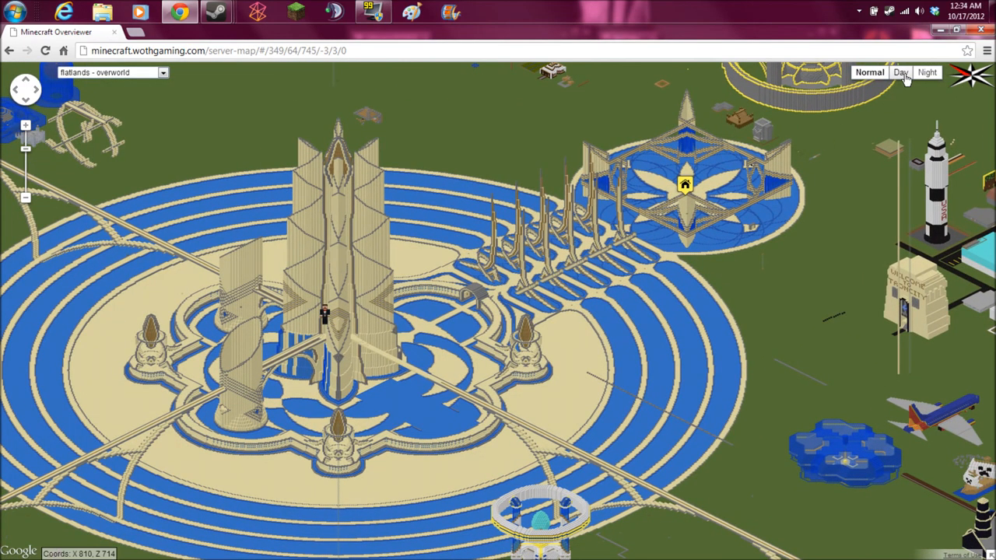
- Toggle Day then Night lighting and pan over the darkened tower plaza
{"action": "left_click", "coordinate": [926, 72]}
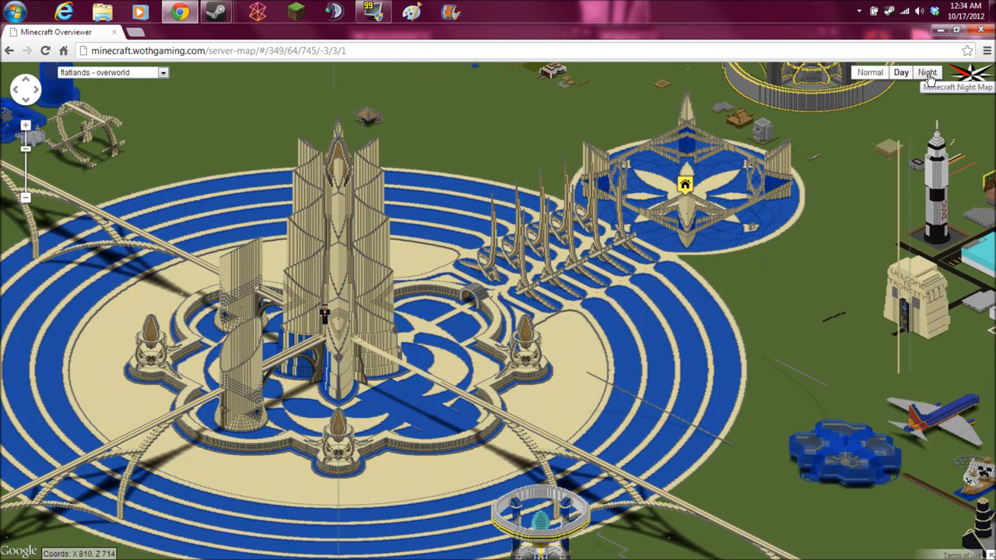
{"action": "left_click", "coordinate": [927, 71]}
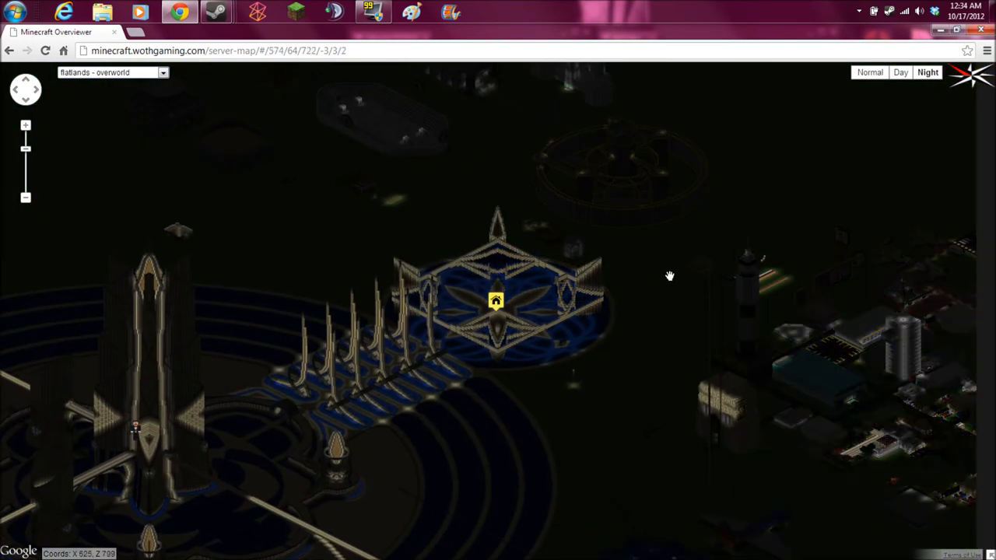
{"action": "left_click_drag", "start_coordinate": [670, 277], "coordinate": [562, 303]}
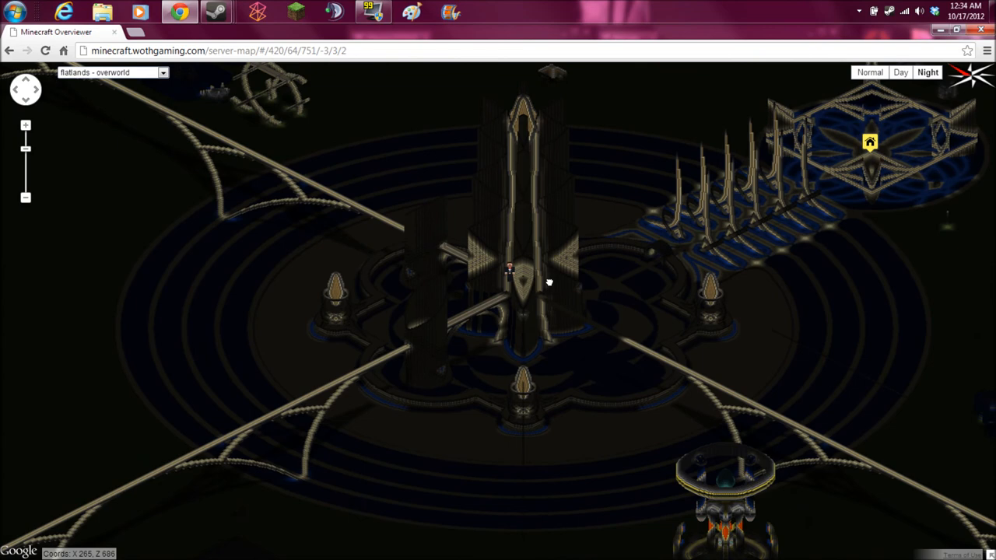
{"action": "left_click_drag", "start_coordinate": [548, 282], "coordinate": [498, 315]}
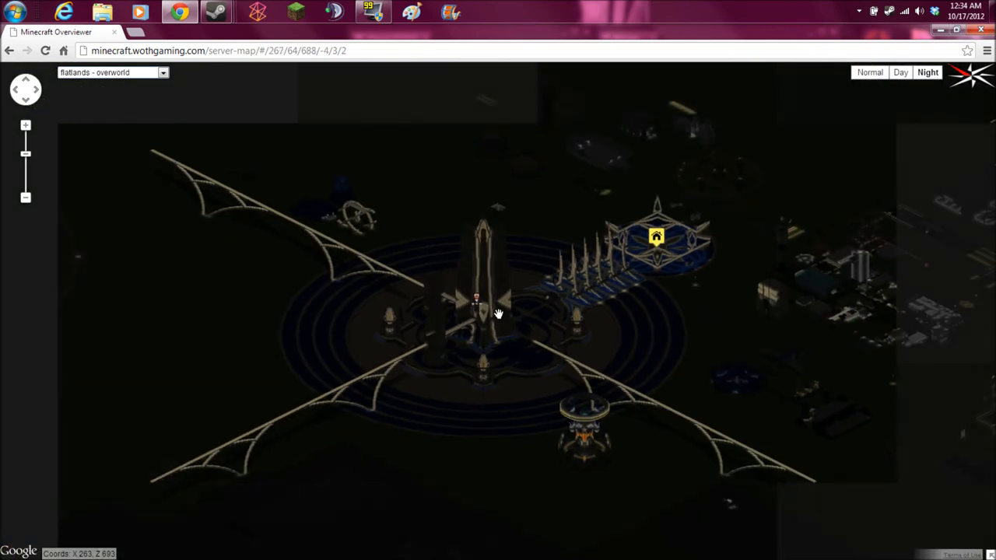